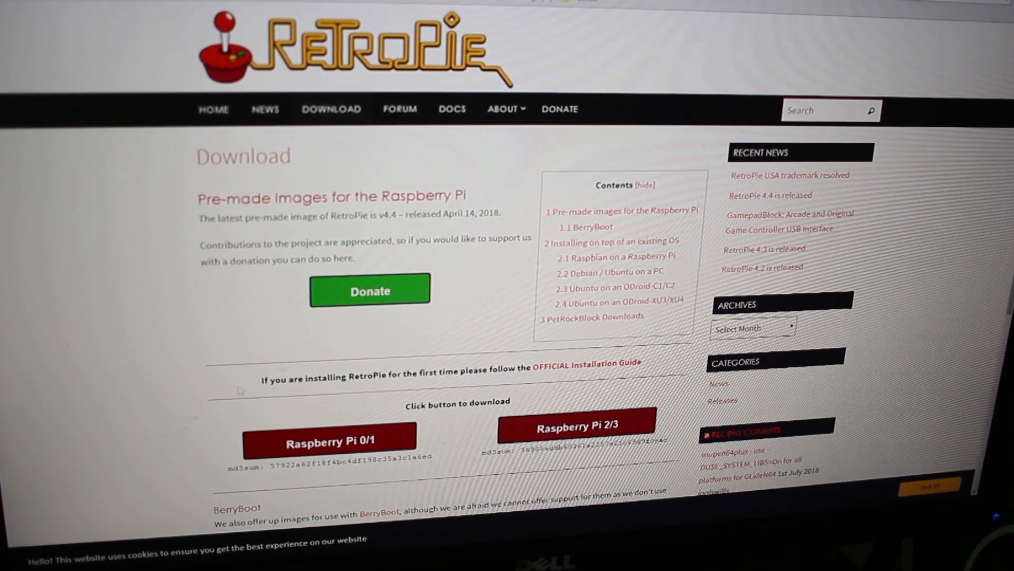
# Step: Start downloading the pre-made RetroPie image for Raspberry Pi 2/3 from the download page
pyautogui.scroll(-3)
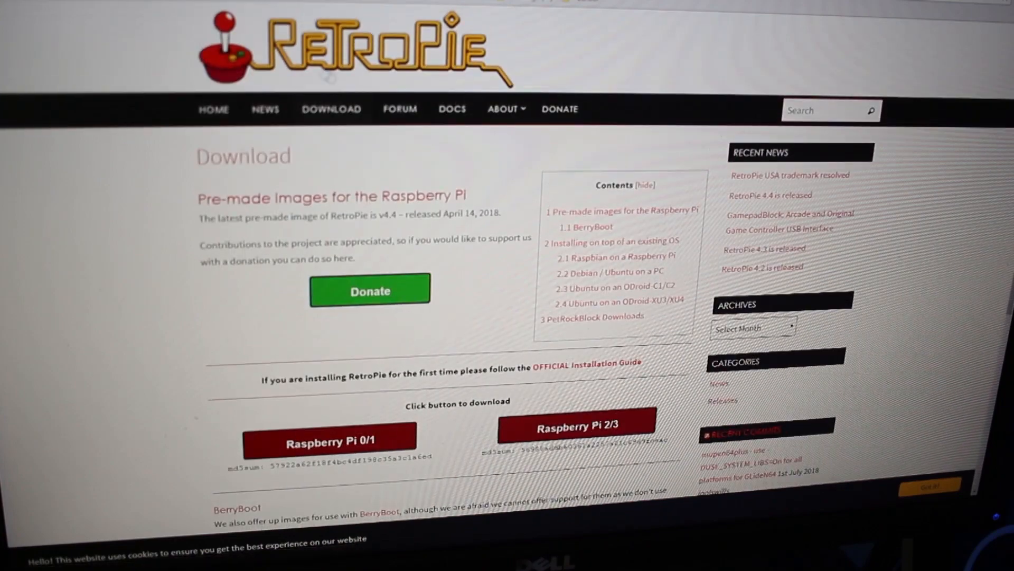
pyautogui.moveTo(648, 152)
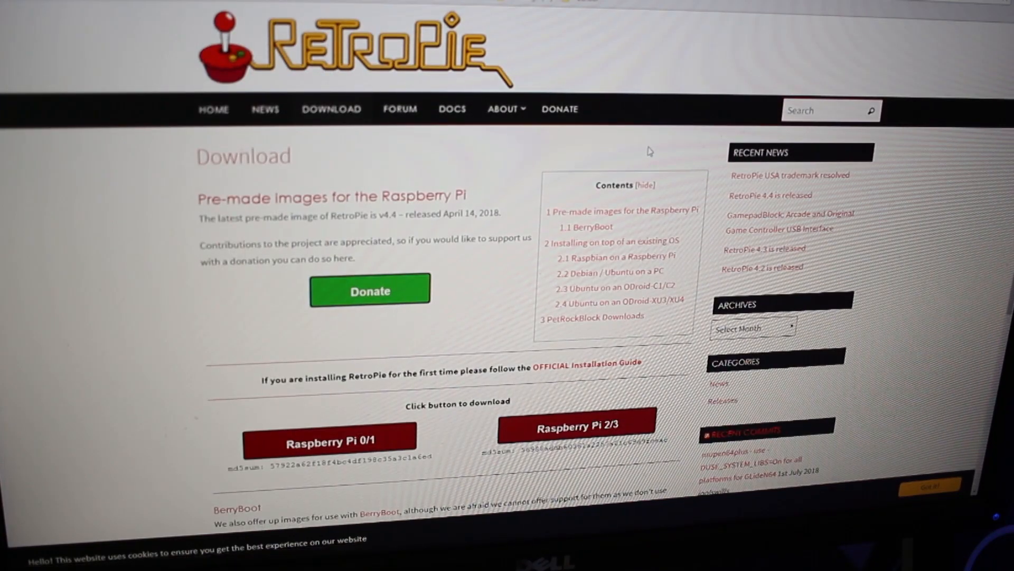
pyautogui.scroll(-3)
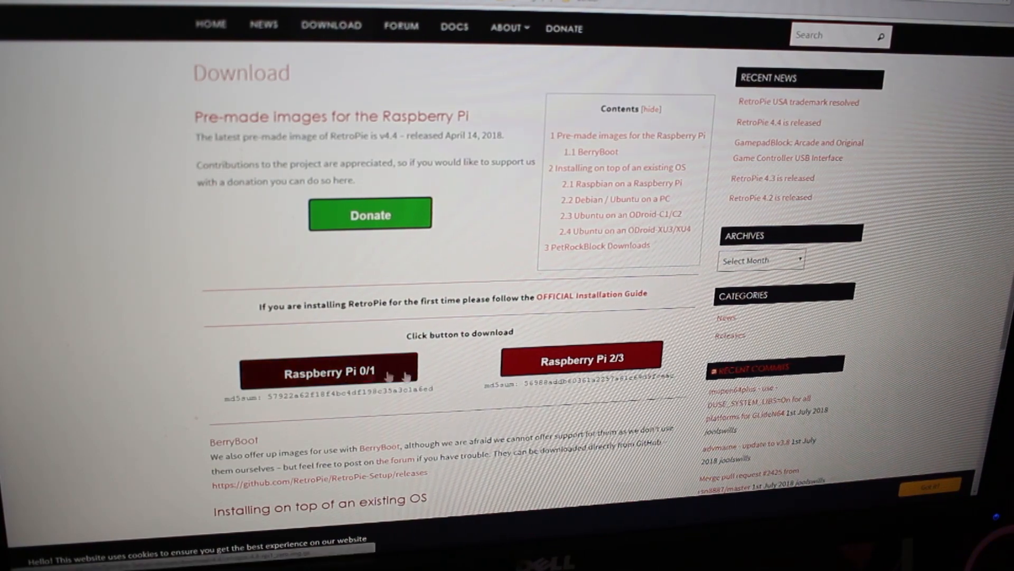
pyautogui.scroll(-3)
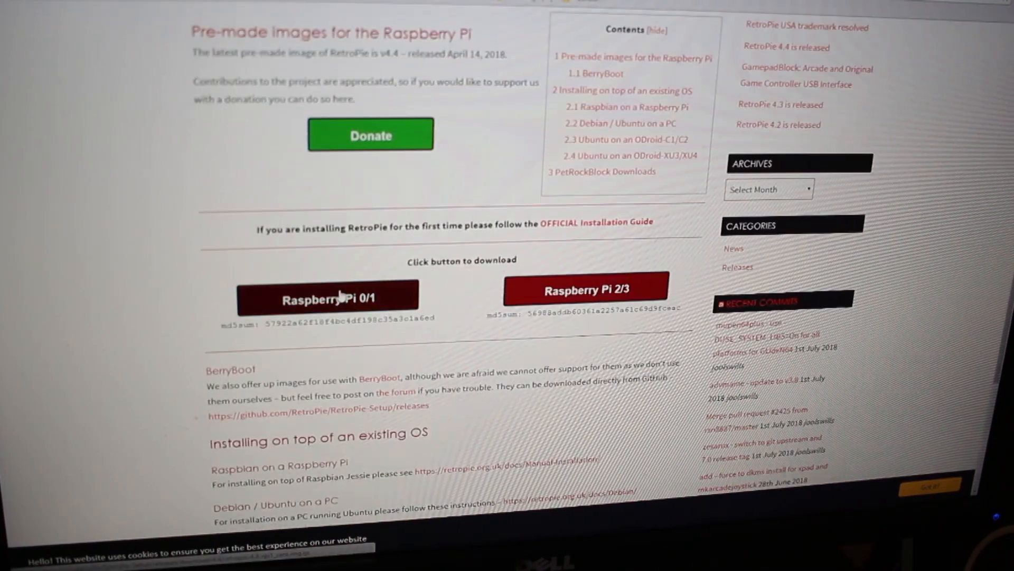
pyautogui.moveTo(615, 291)
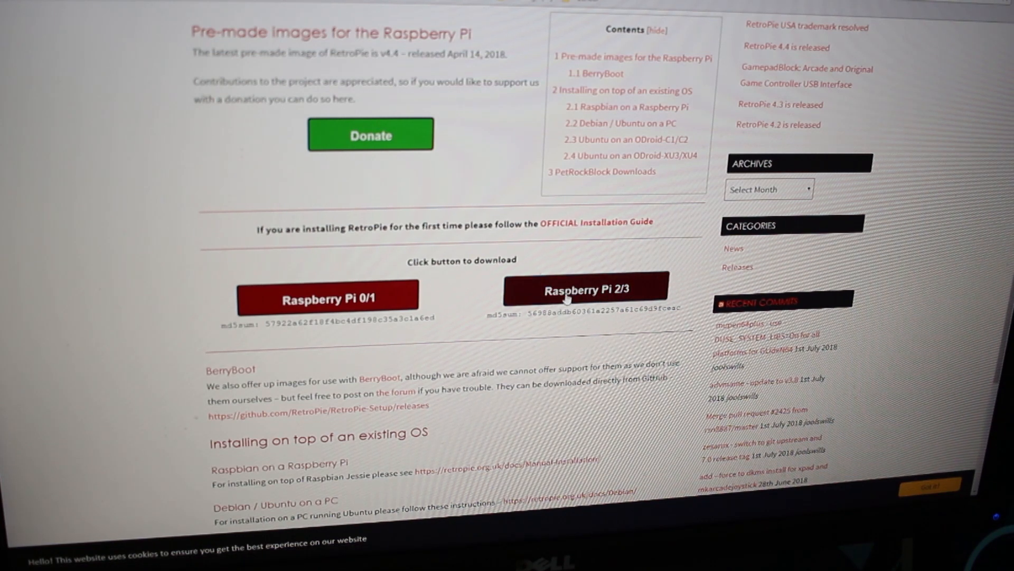
pyautogui.click(615, 289)
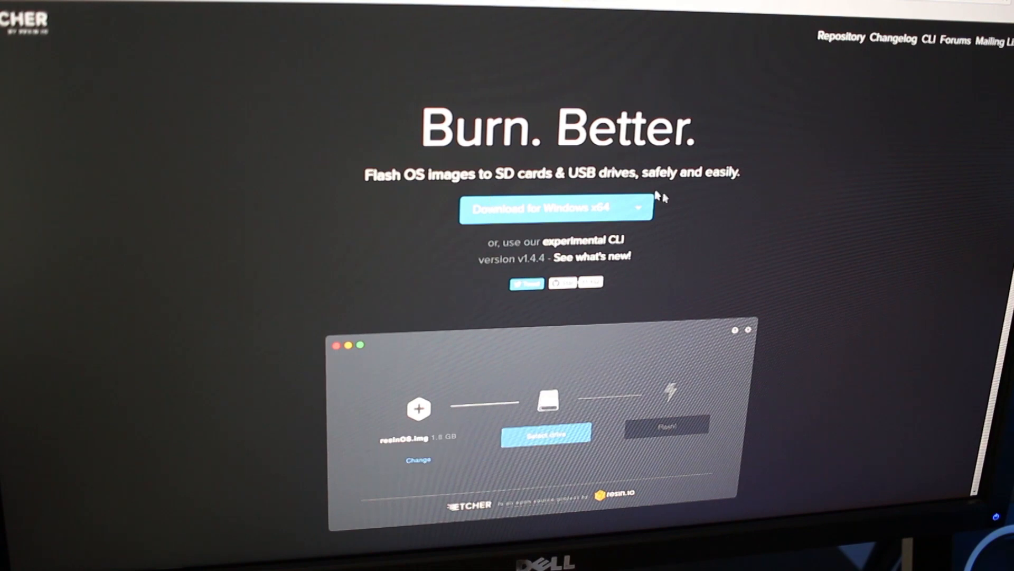
# Step: Download the Etcher portable executable for Windows x64 into the Downloads folder
pyautogui.click(545, 433)
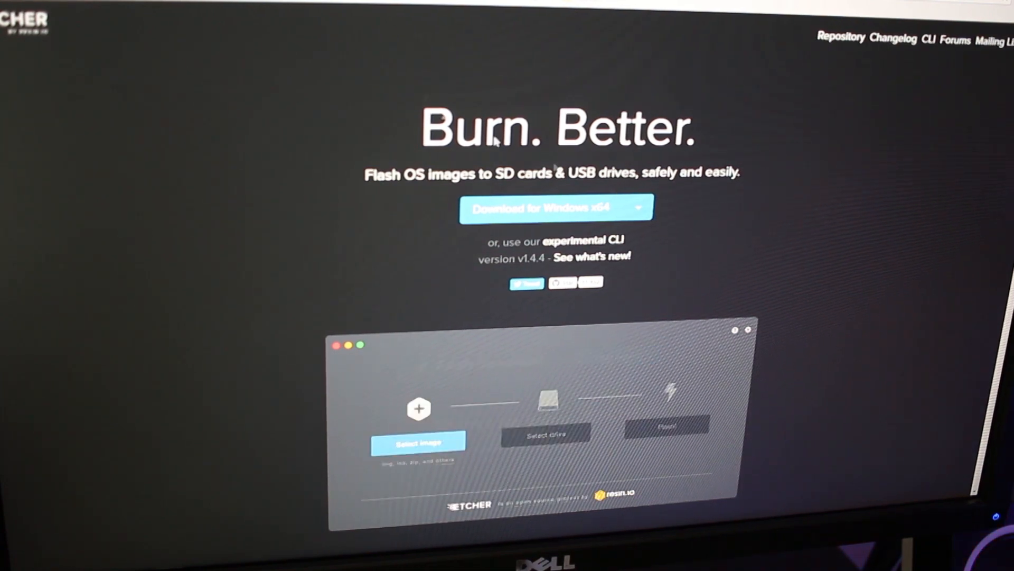
pyautogui.click(419, 441)
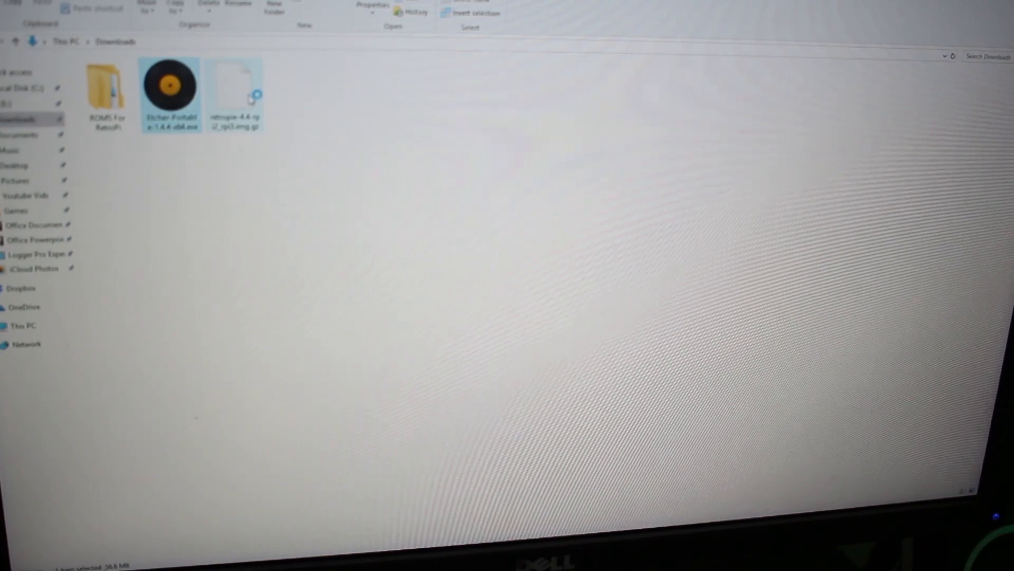
pyautogui.moveTo(234, 93)
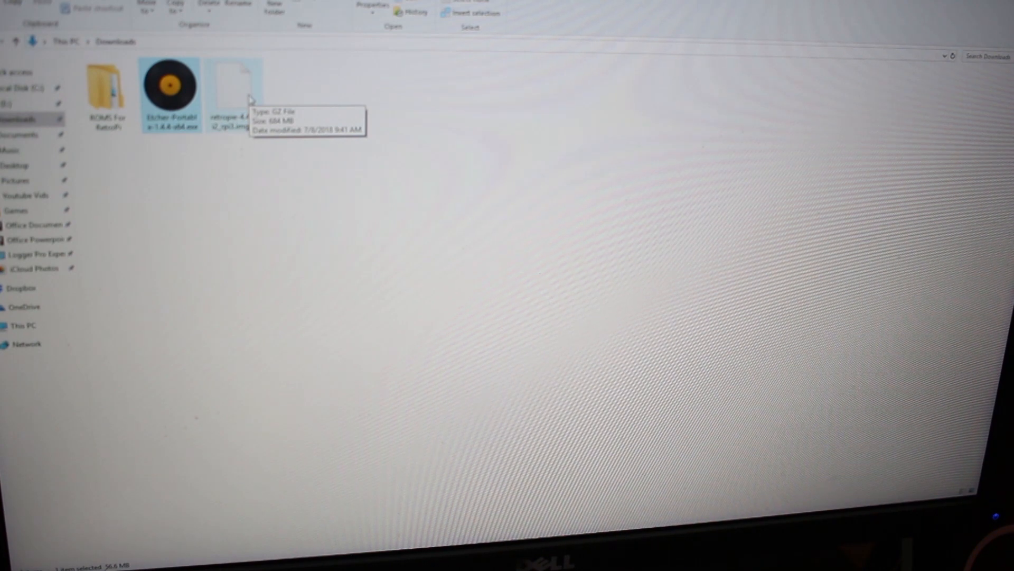
pyautogui.moveTo(342, 101)
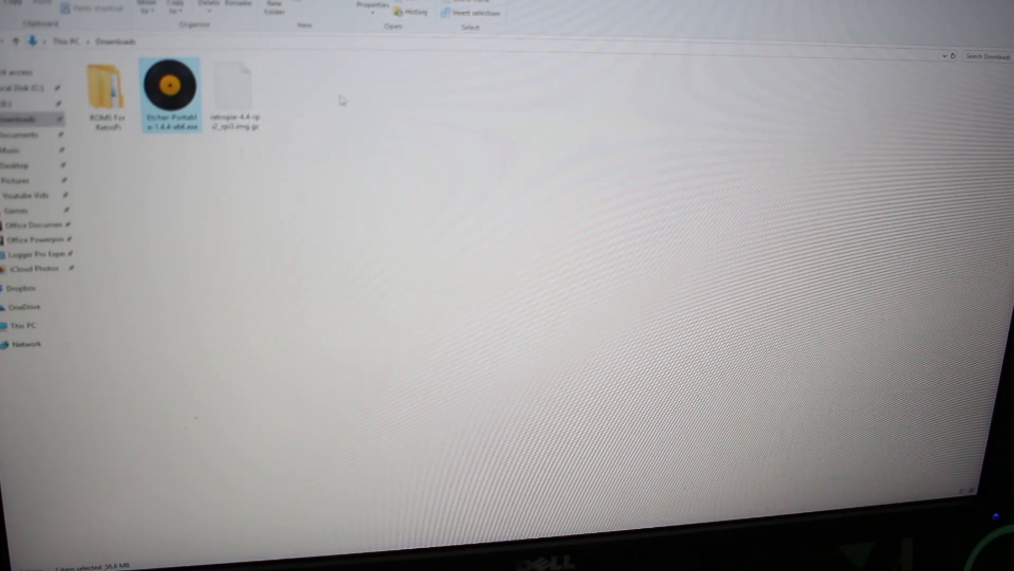
# Step: Launch the Etcher-Portable executable from the Downloads folder
pyautogui.doubleClick(170, 87)
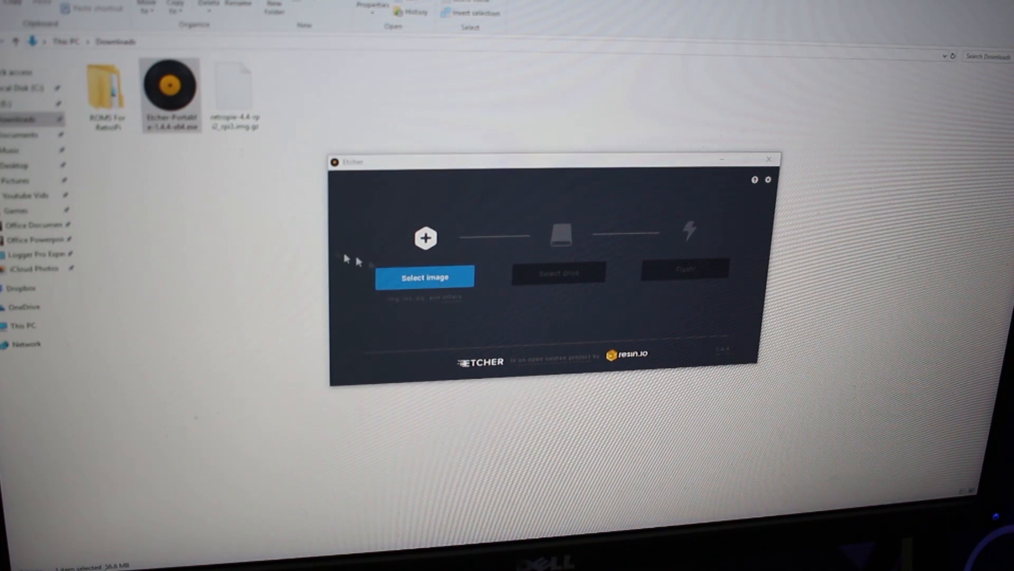
# Step: Load the downloaded RetroPie .img.gz file from Downloads as the image to flash
pyautogui.click(437, 276)
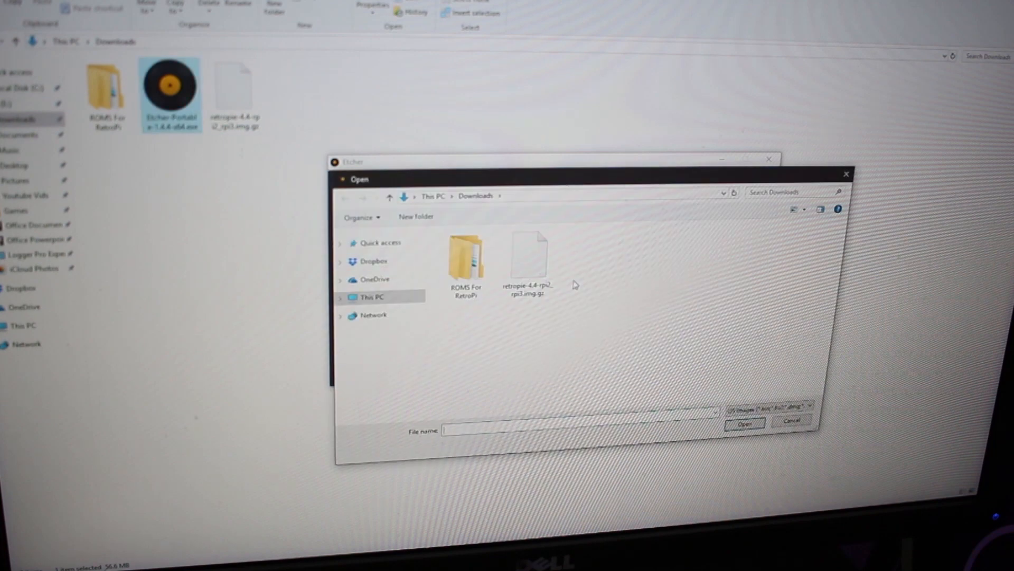
pyautogui.click(531, 256)
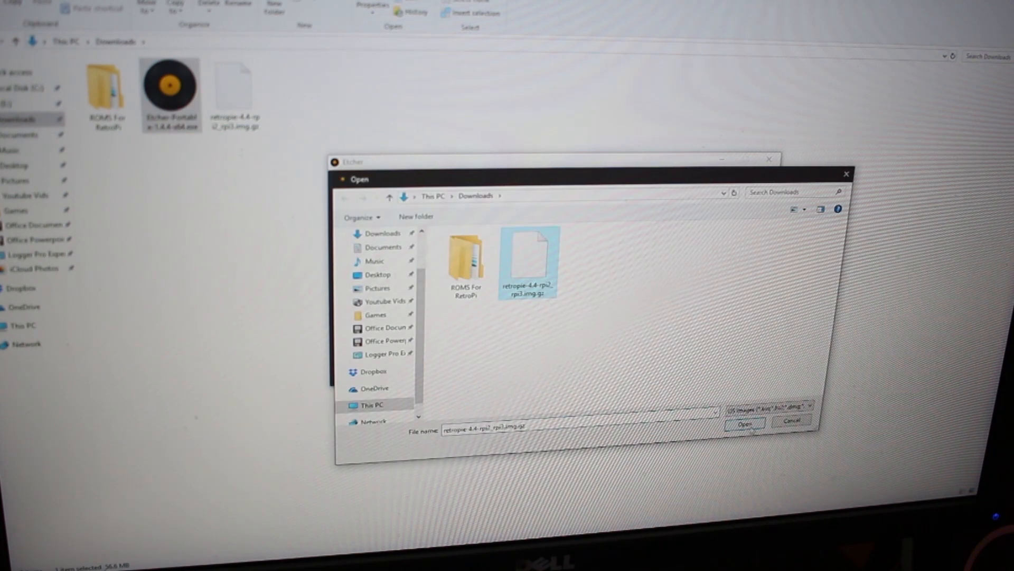
pyautogui.click(743, 423)
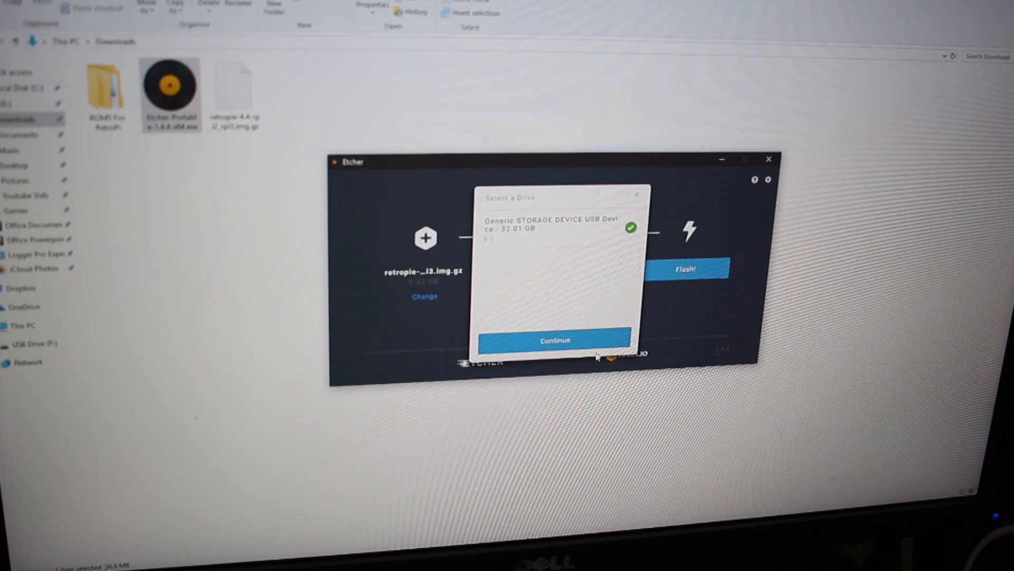
pyautogui.moveTo(658, 294)
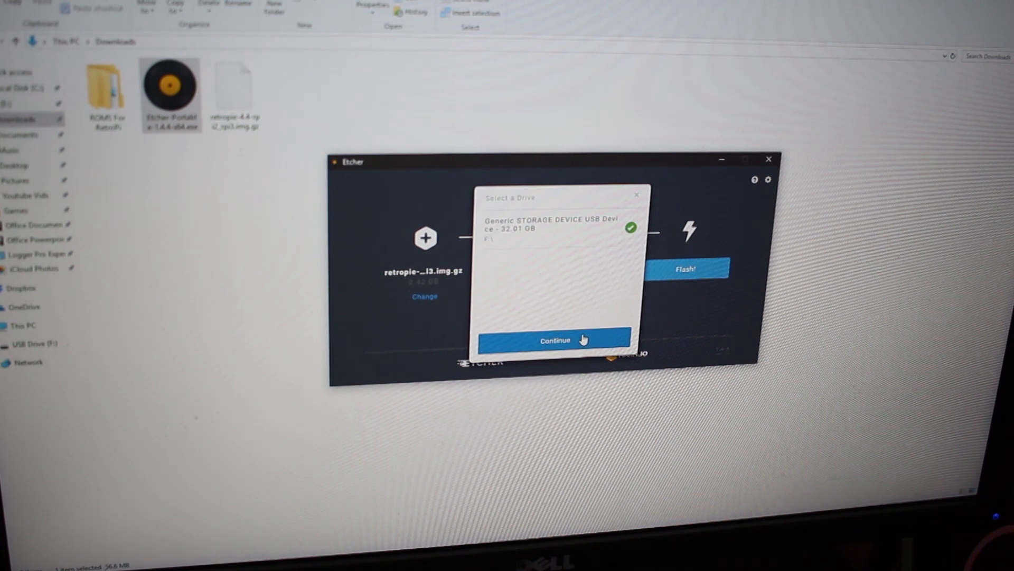
# Step: Confirm the 32 GB generic USB storage device as target and begin flashing the RetroPie image
pyautogui.click(558, 340)
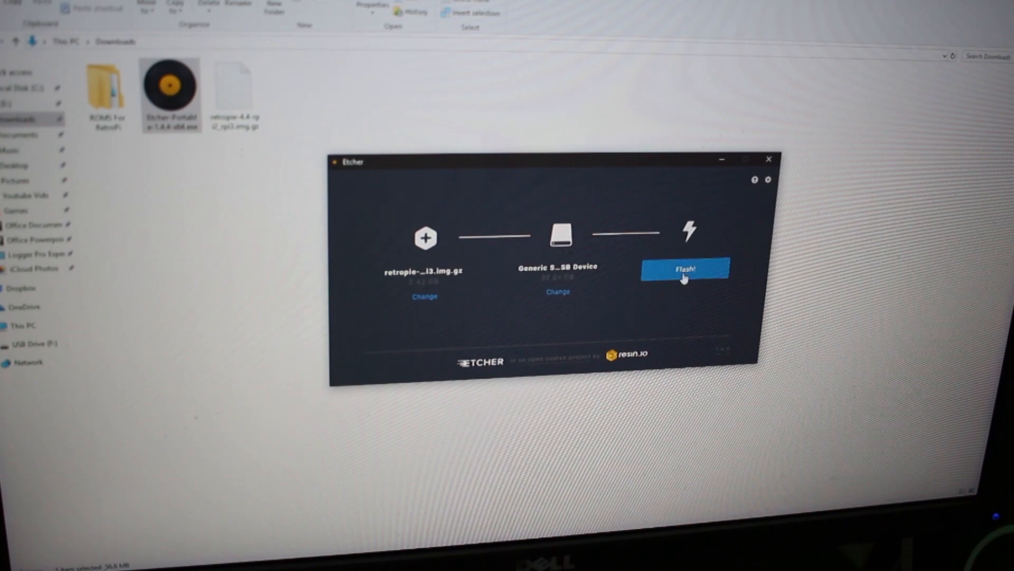
pyautogui.click(685, 268)
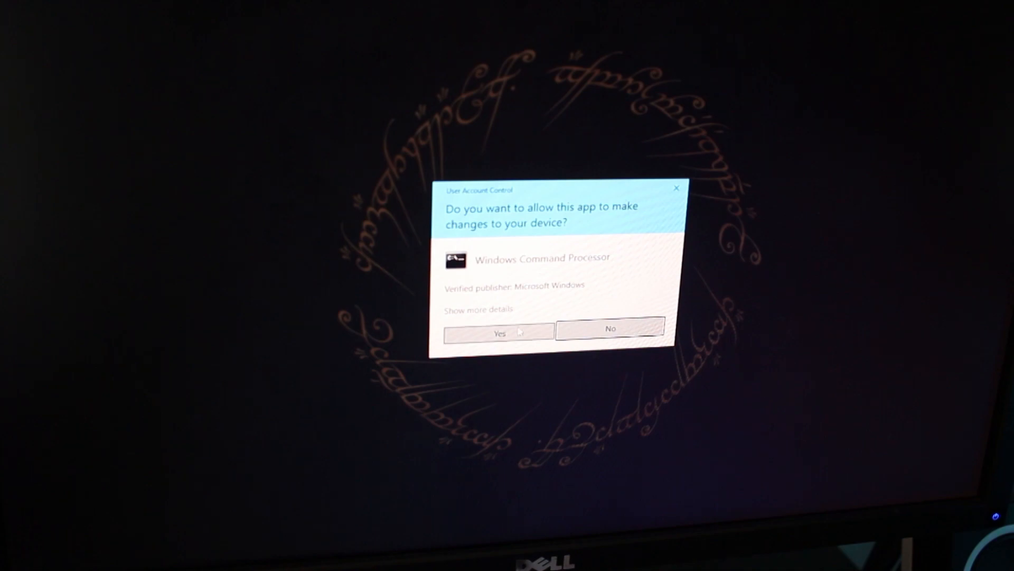
# Step: Allow the User Account Control prompt so Etcher writes the image until Flash Complete
pyautogui.click(499, 332)
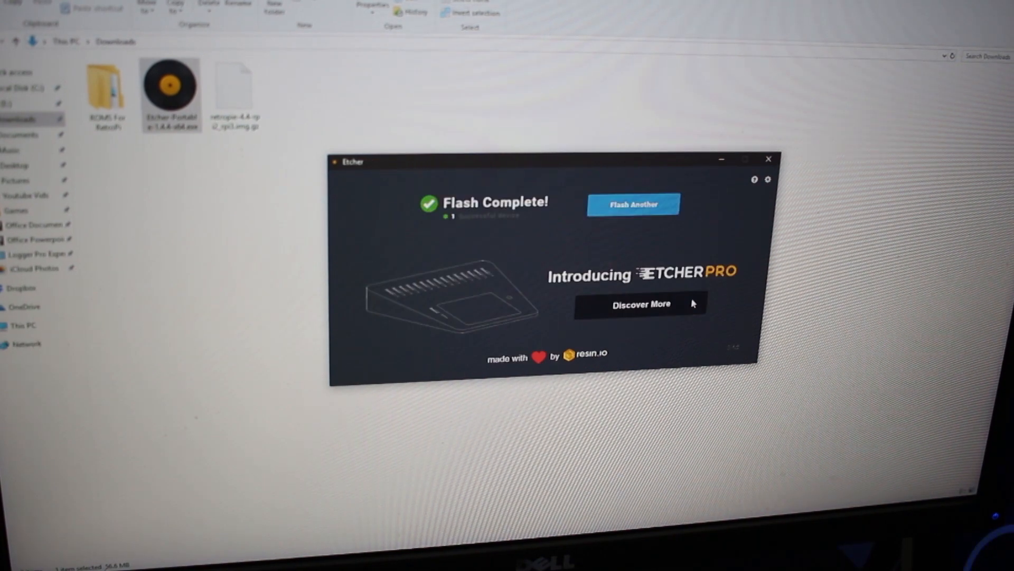
pyautogui.moveTo(737, 183)
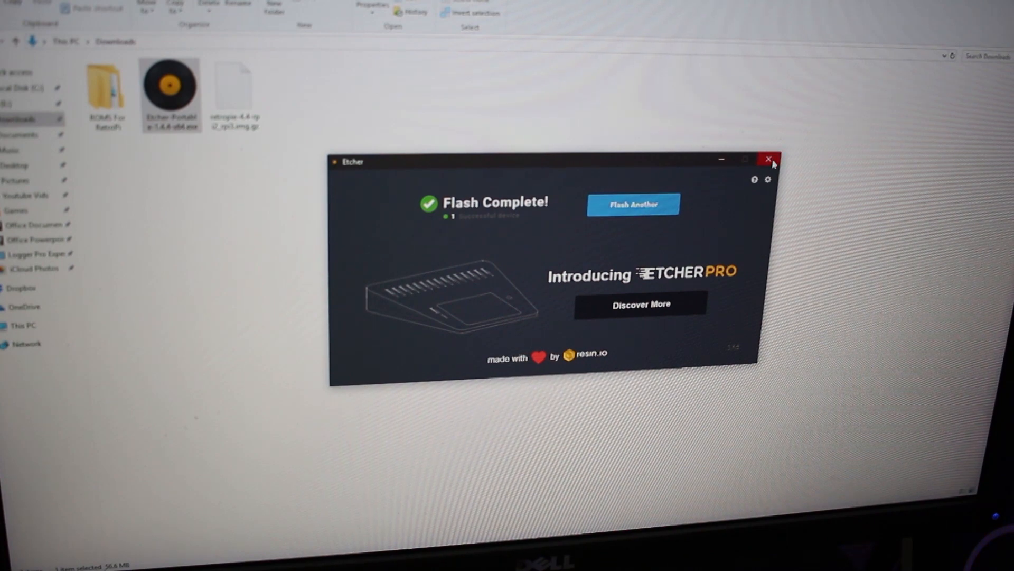
pyautogui.click(767, 158)
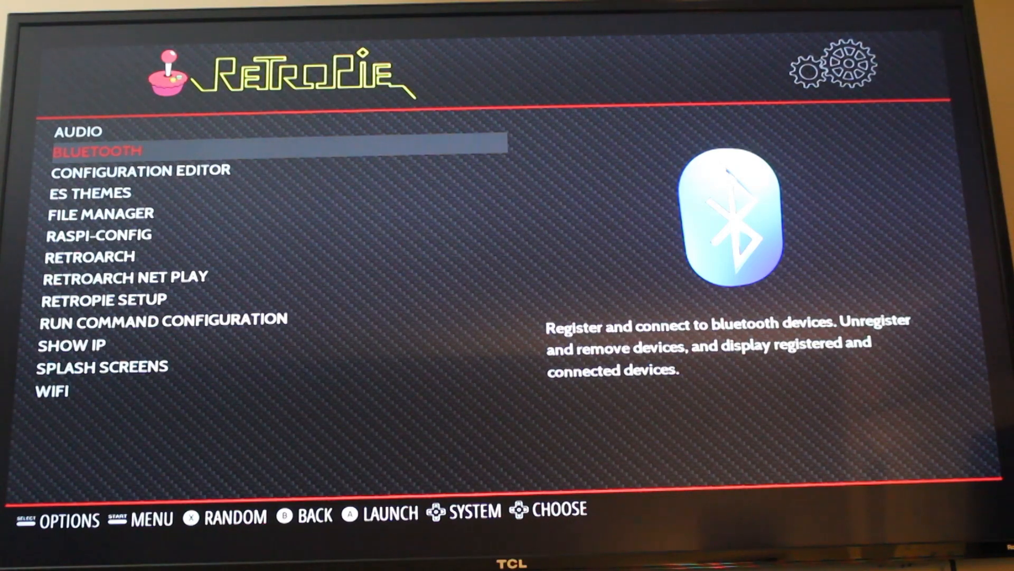
pyautogui.press('Down')
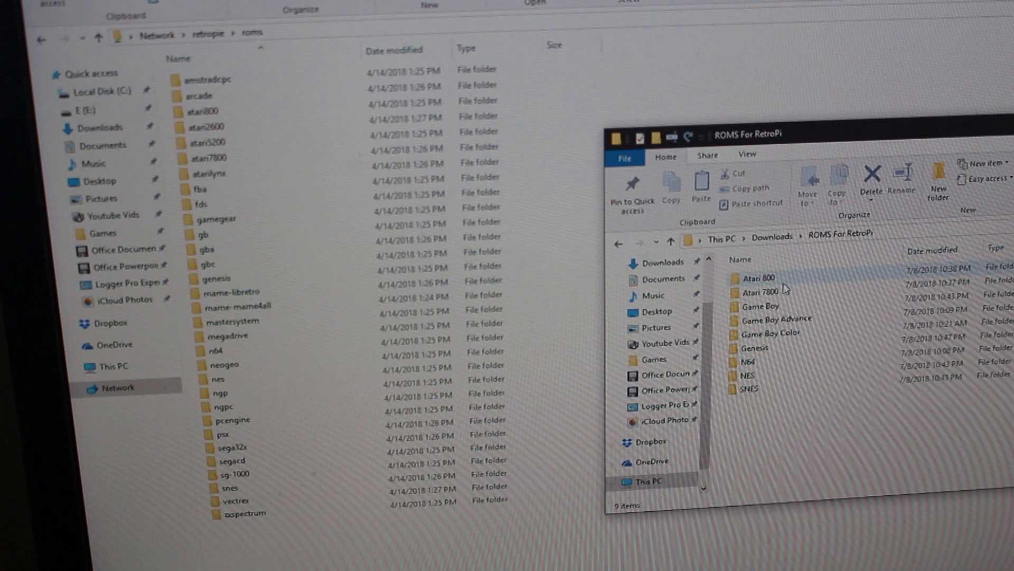
# Step: Select and enter the Atari 800 folder in the local ROMS For RetroPi window
pyautogui.click(759, 277)
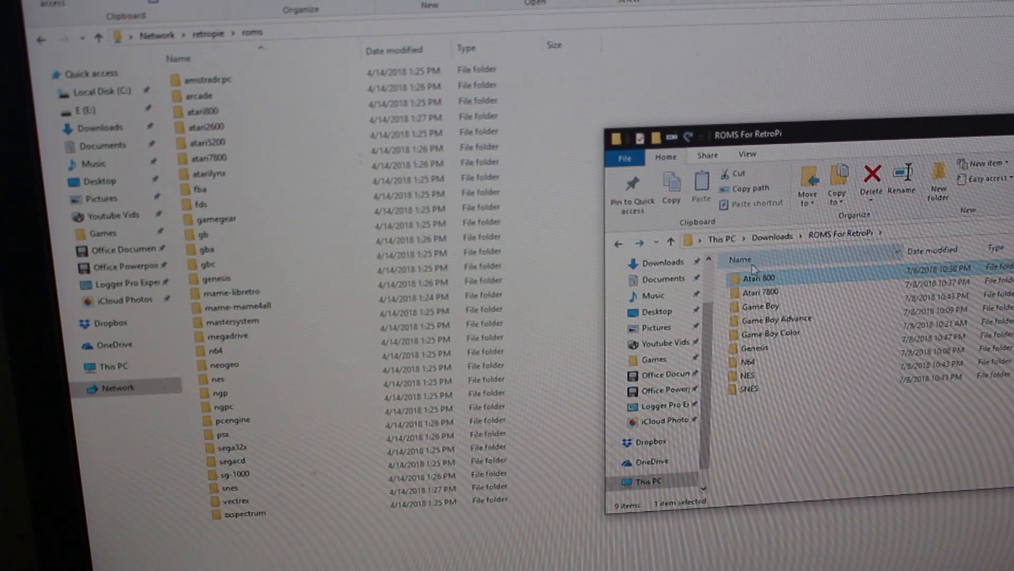
pyautogui.doubleClick(759, 278)
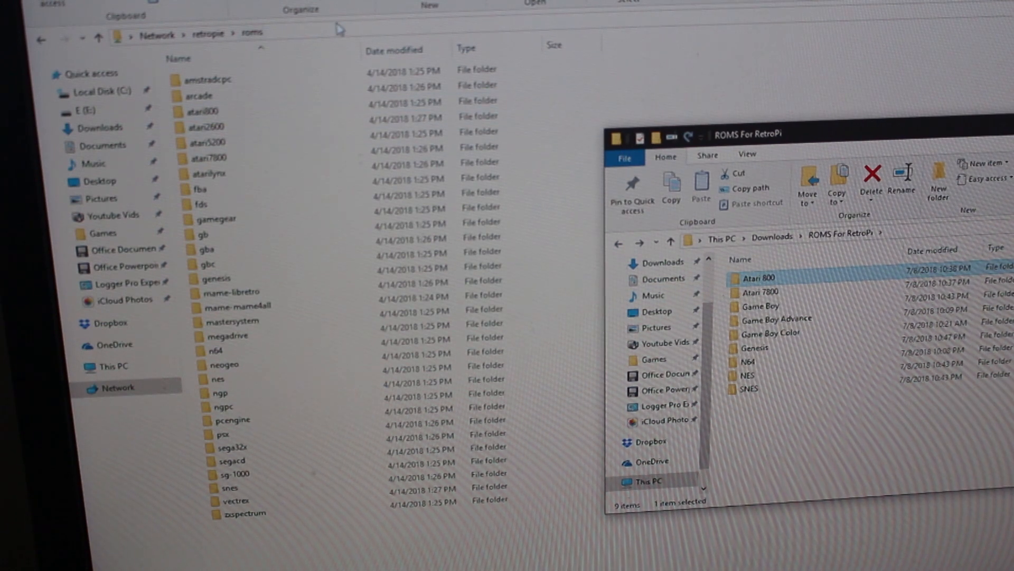
pyautogui.moveTo(302, 44)
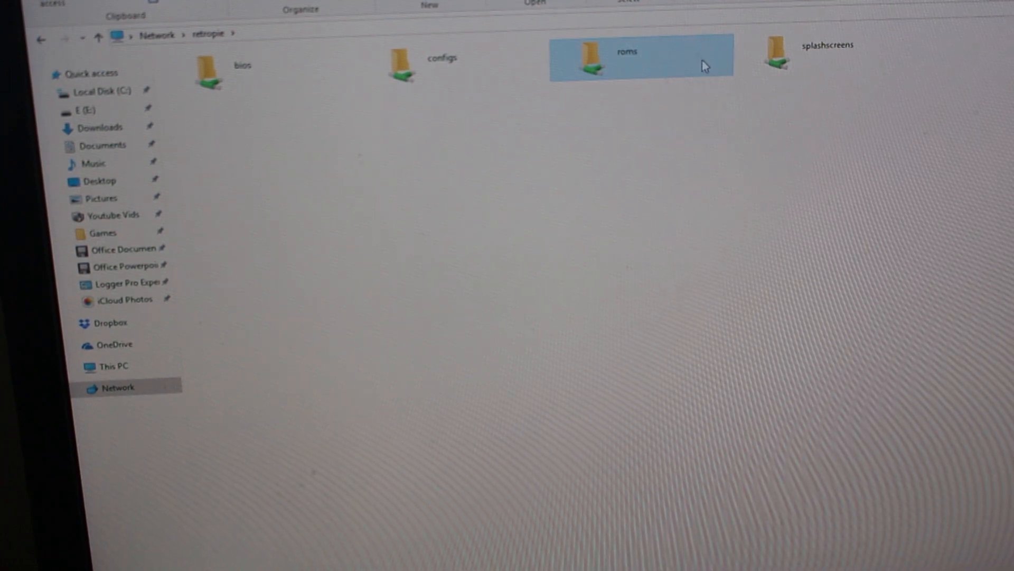
pyautogui.moveTo(678, 68)
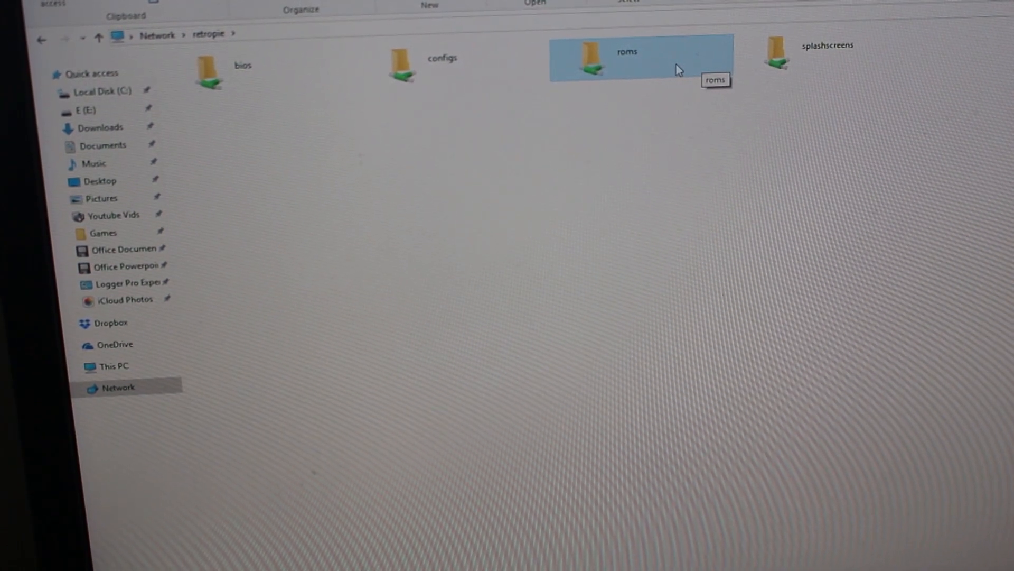
pyautogui.moveTo(690, 83)
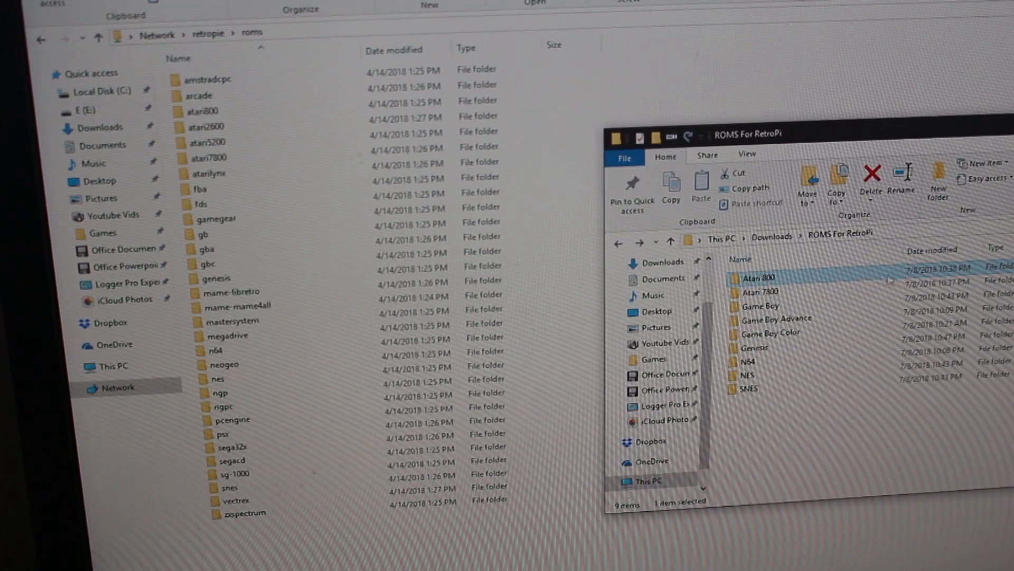
pyautogui.moveTo(761, 291)
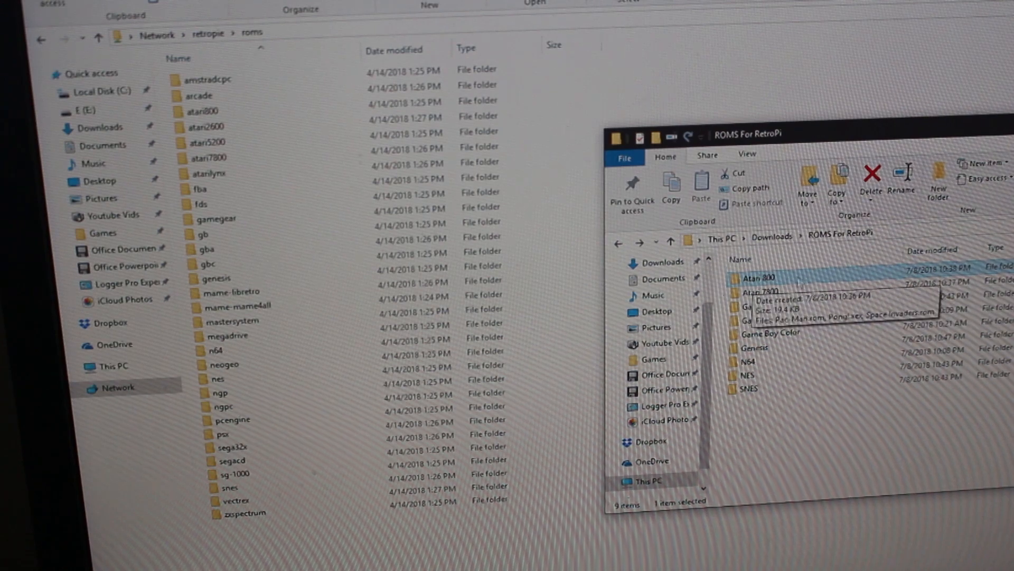
# Step: Select all local ROM files and drag the Sega game files into the matching network roms folder
pyautogui.doubleClick(757, 277)
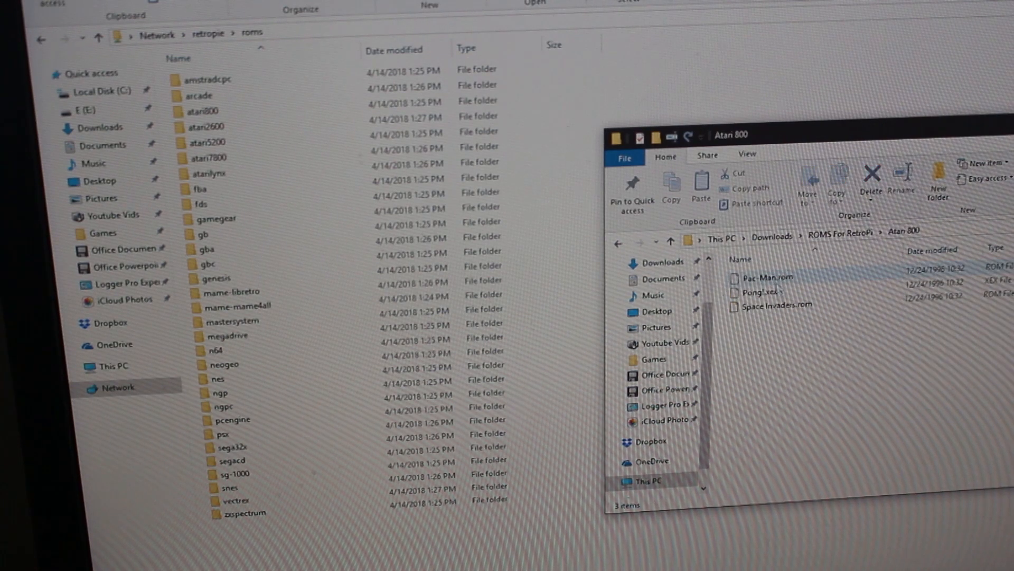
pyautogui.press('ctrl+a')
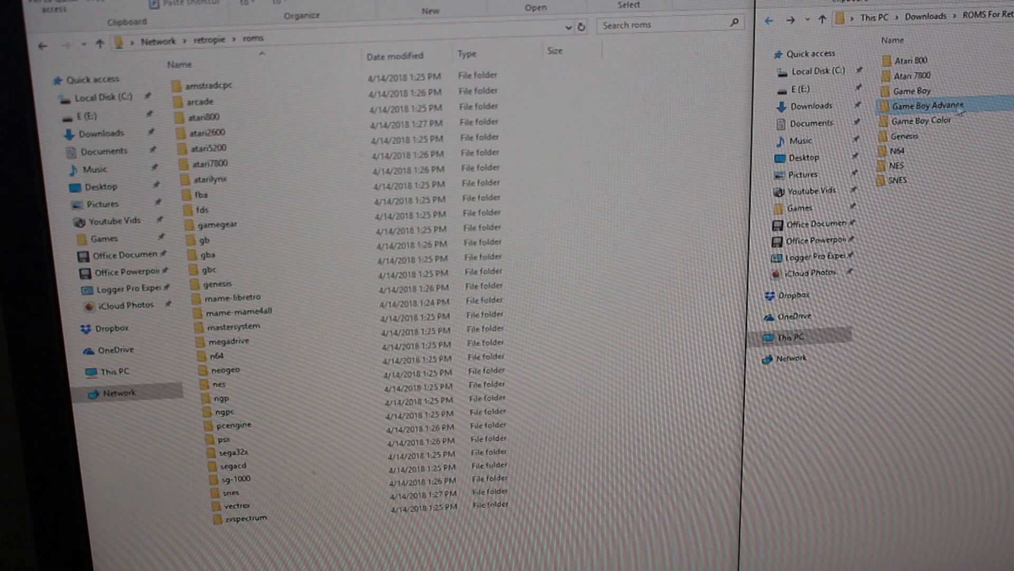
pyautogui.doubleClick(924, 121)
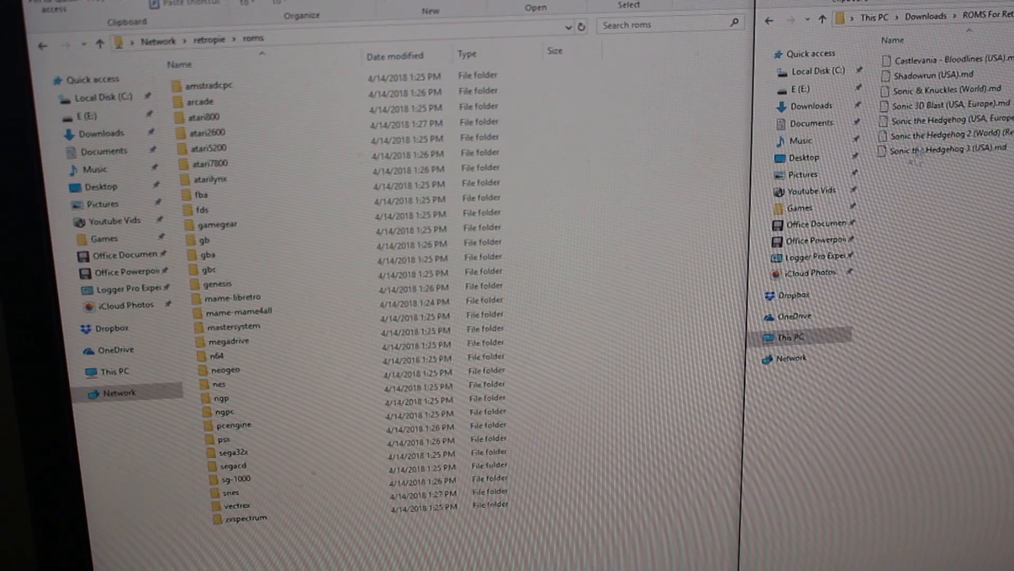
pyautogui.moveTo(938, 104); pyautogui.dragTo(283, 283)
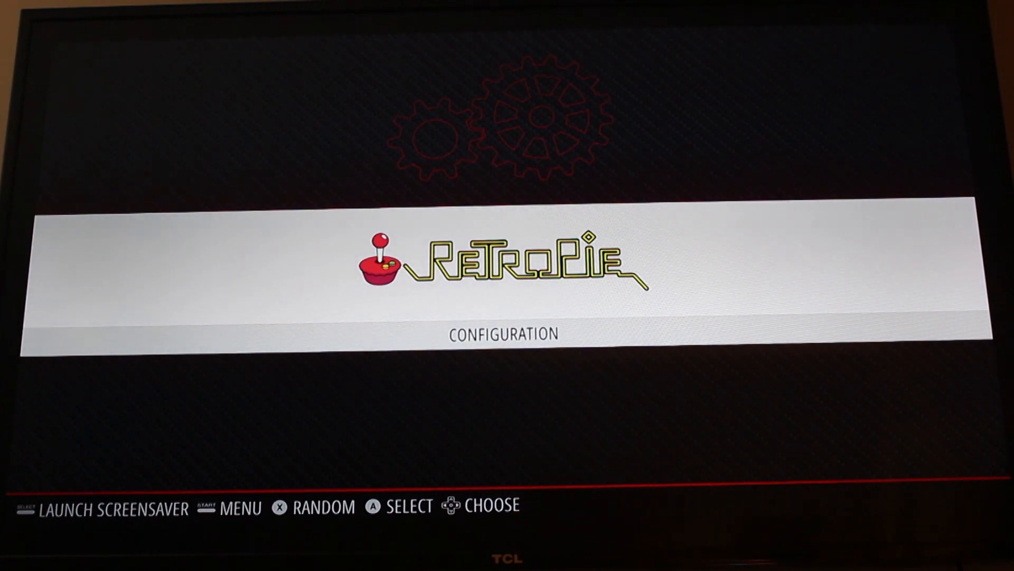
# Step: Restart EmulationStation from the main menu's Quit options, confirming the Really Restart prompt
pyautogui.press('Enter')
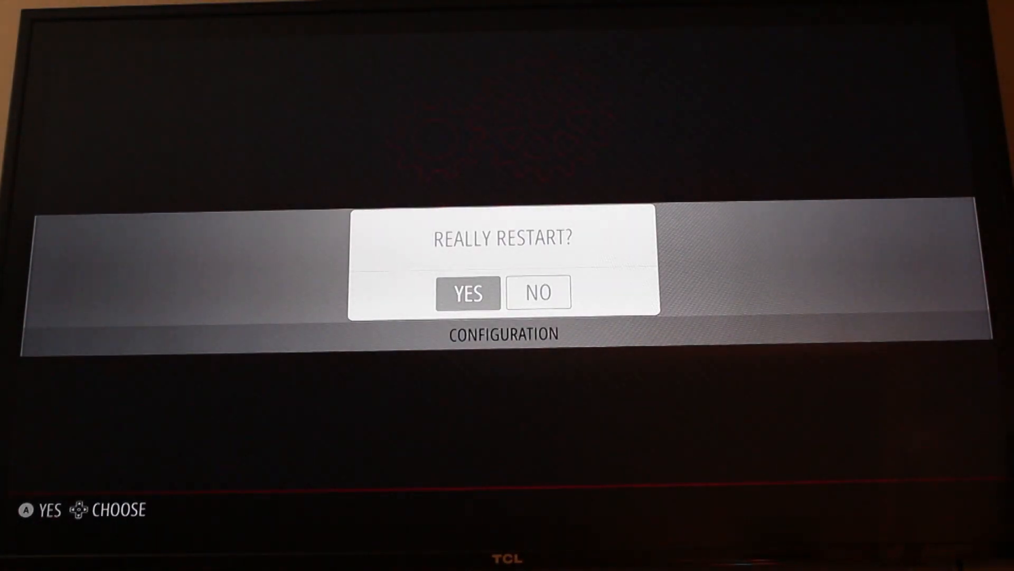
pyautogui.click(467, 293)
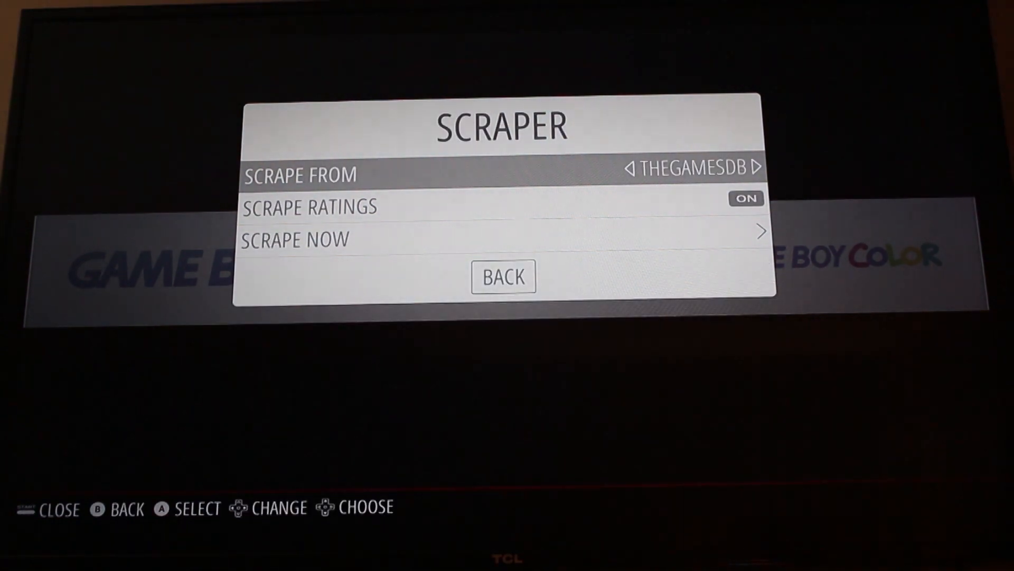
# Step: Start a TheGamesDB scrape of all games on the nine selected systems with User Decides on Conflicts
pyautogui.press('Down')
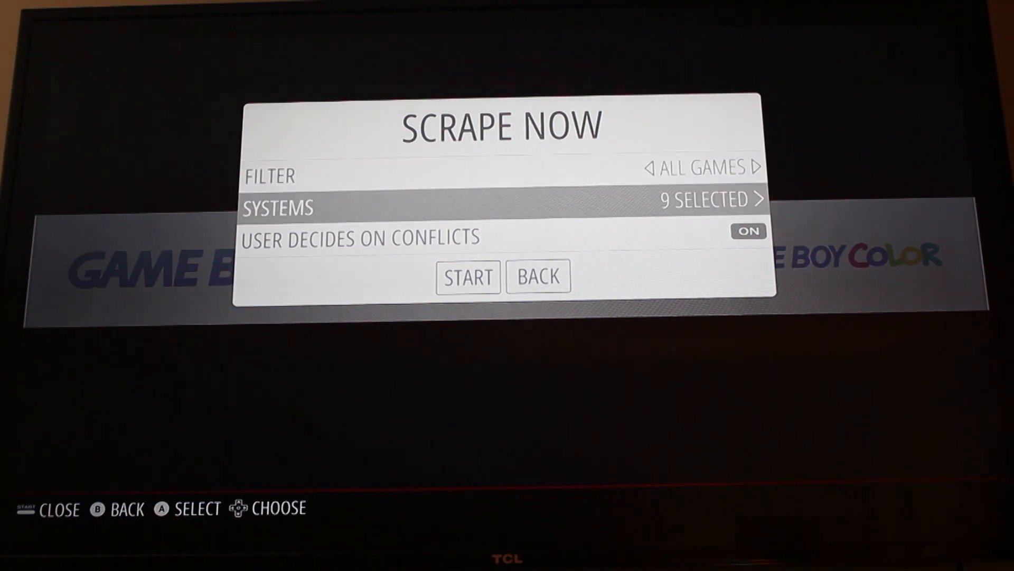
pyautogui.press('Down')
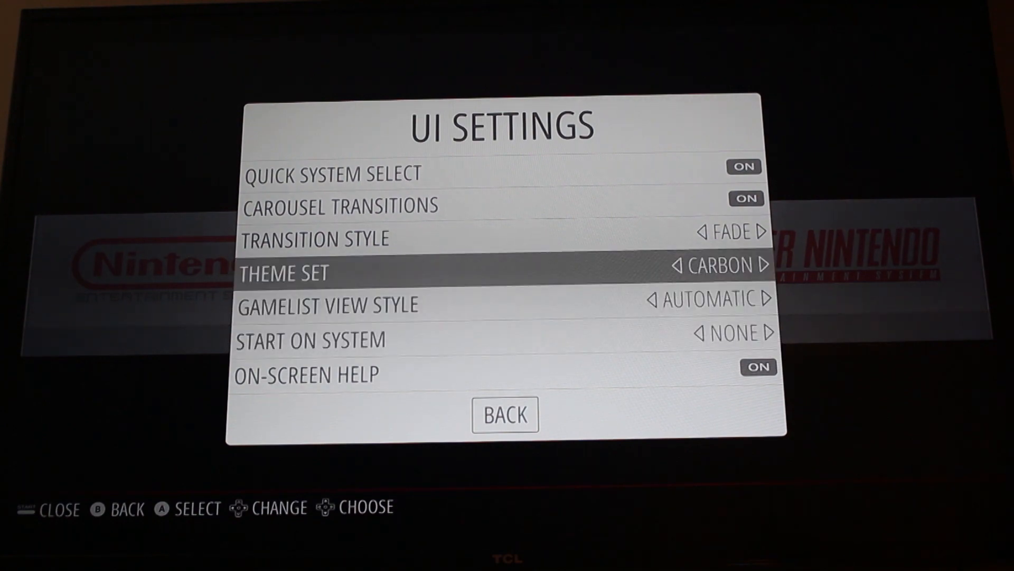
# Step: Leave the UI Settings after confirming the Theme Set is still Carbon
pyautogui.press('Down')
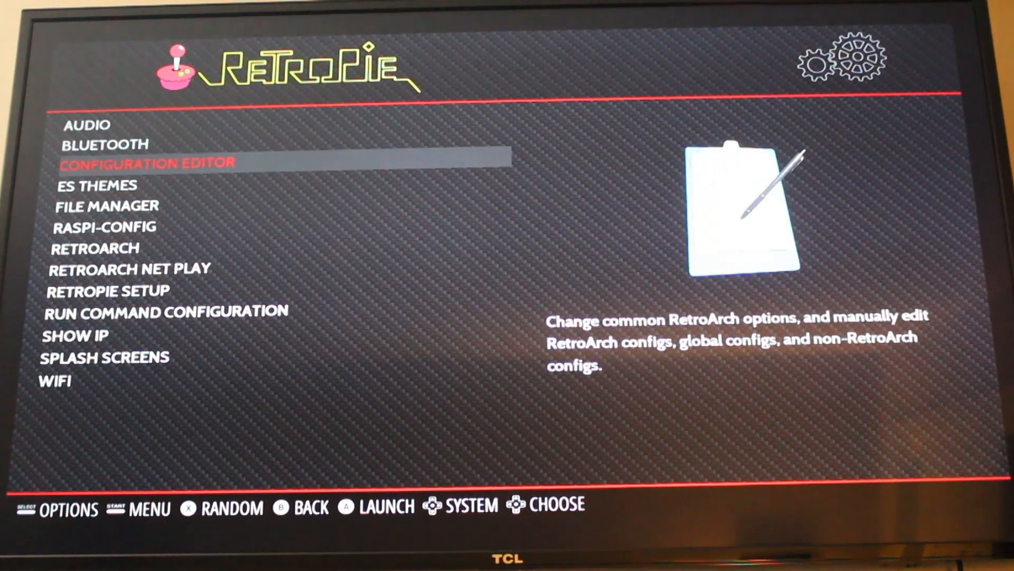
# Step: Launch the ES Themes installer from the RetroPie configuration list
pyautogui.press('Down')
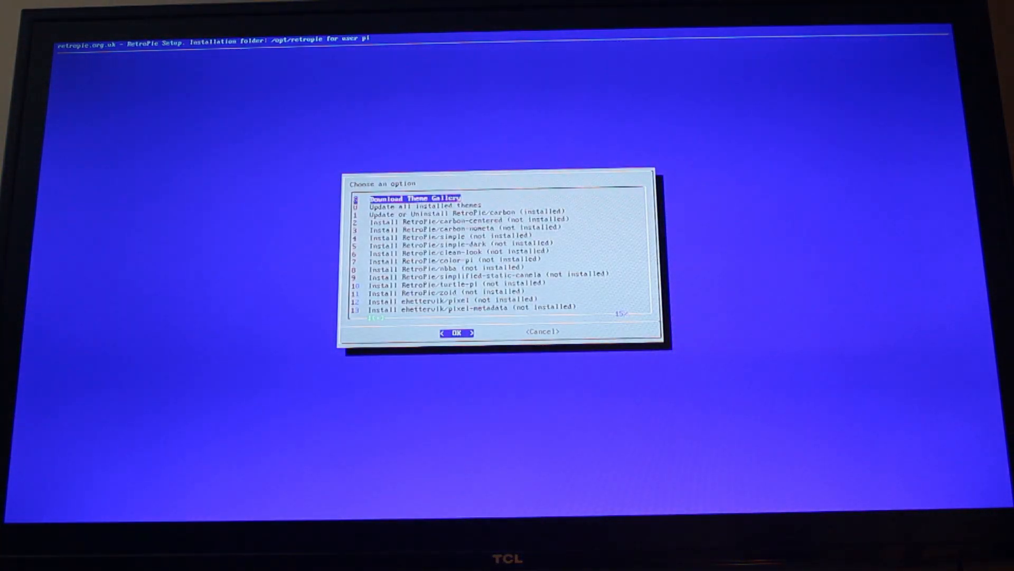
# Step: Install the RetroPie/carbon-centered theme from the ES Themes list, then leave the installer
pyautogui.press('Down')
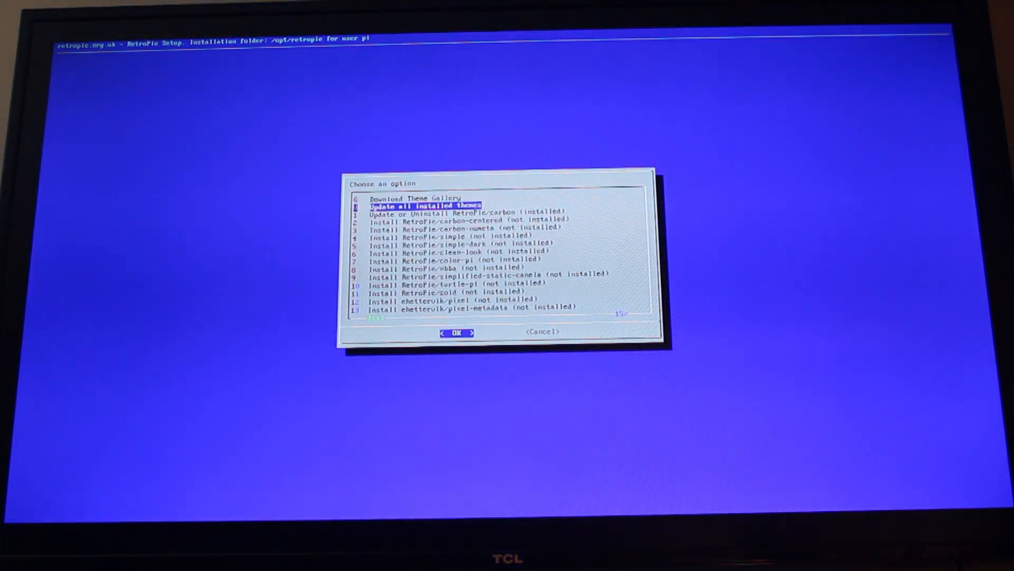
pyautogui.press('Down')
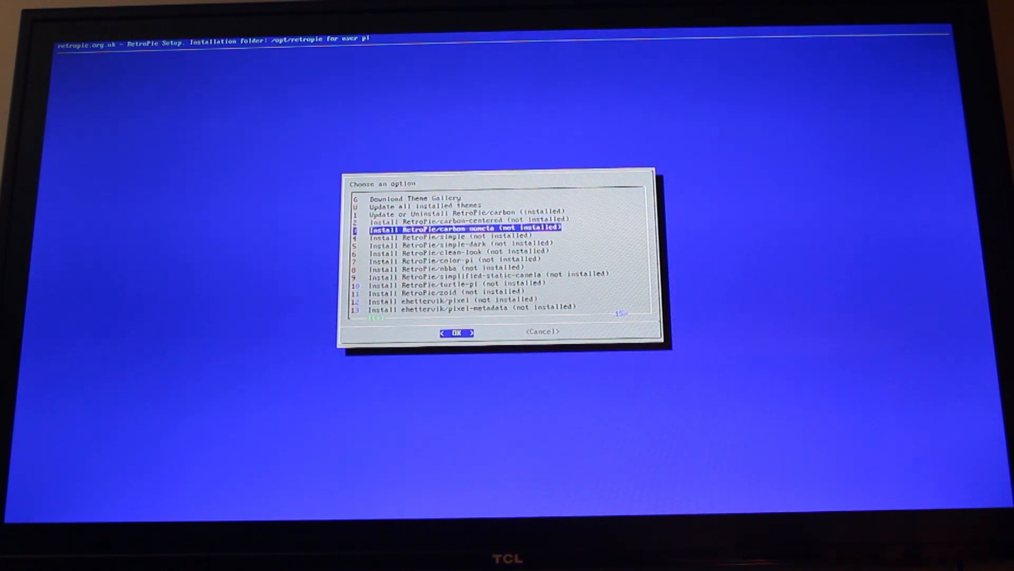
pyautogui.press('Up')
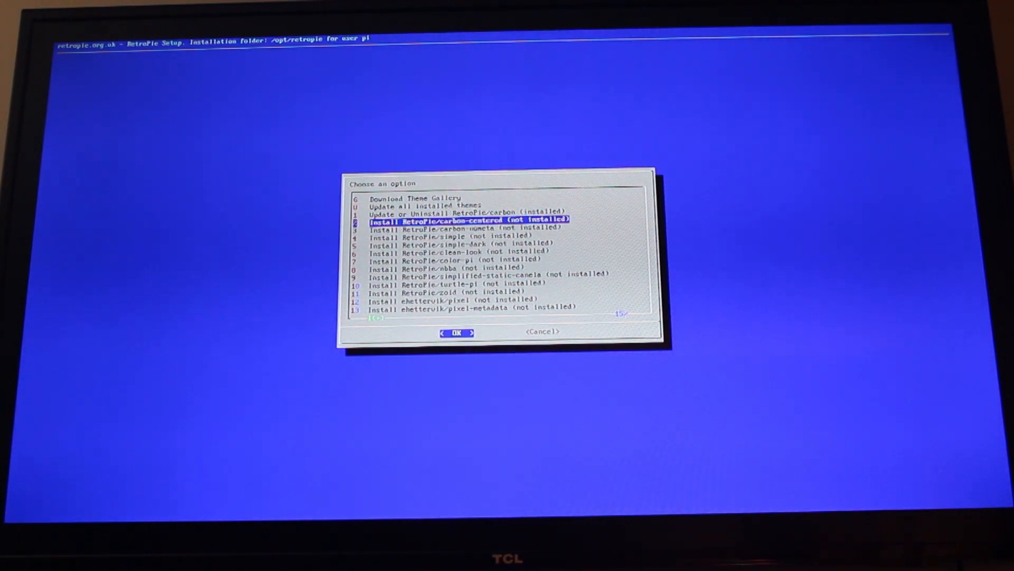
pyautogui.press('Up')
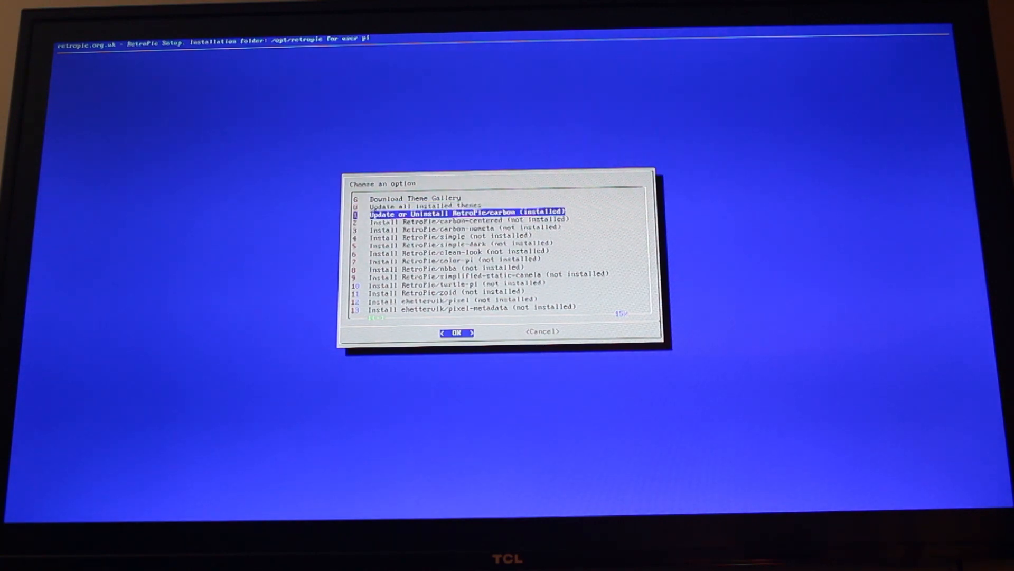
pyautogui.press('Down')
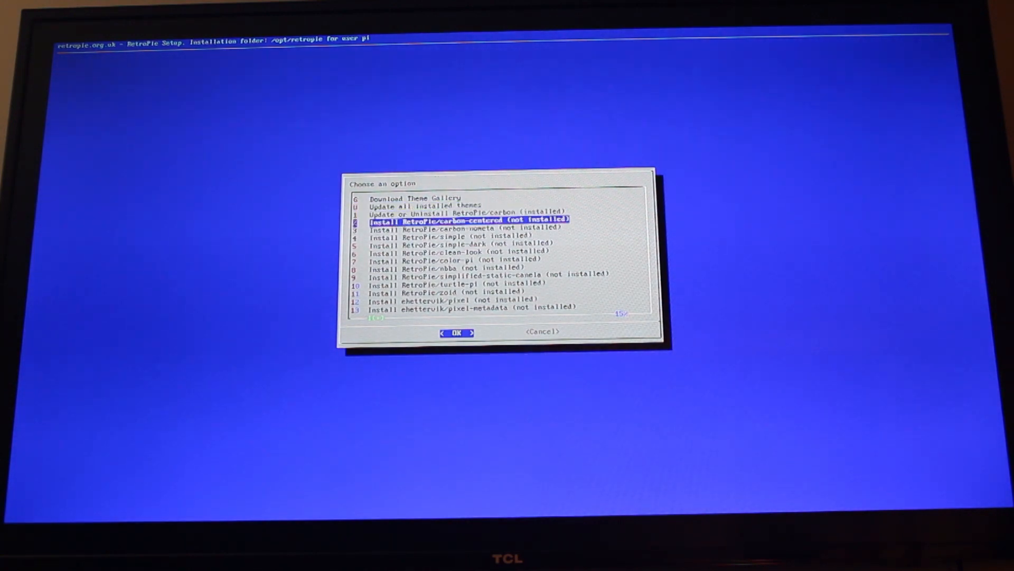
pyautogui.click(456, 332)
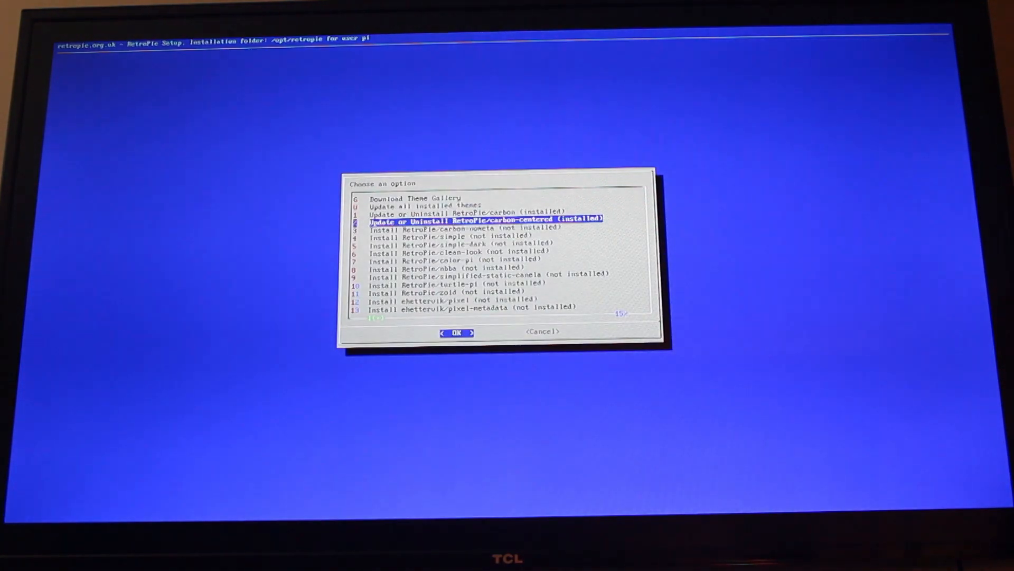
pyautogui.press('Down')
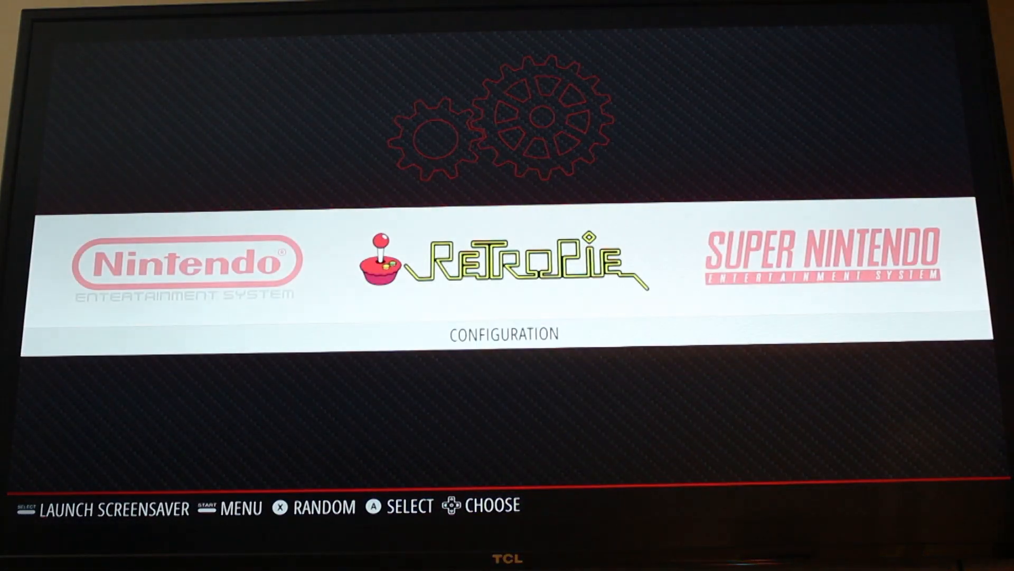
# Step: Return to the EmulationStation system carousel with RetroPie centred
pyautogui.press('Start')
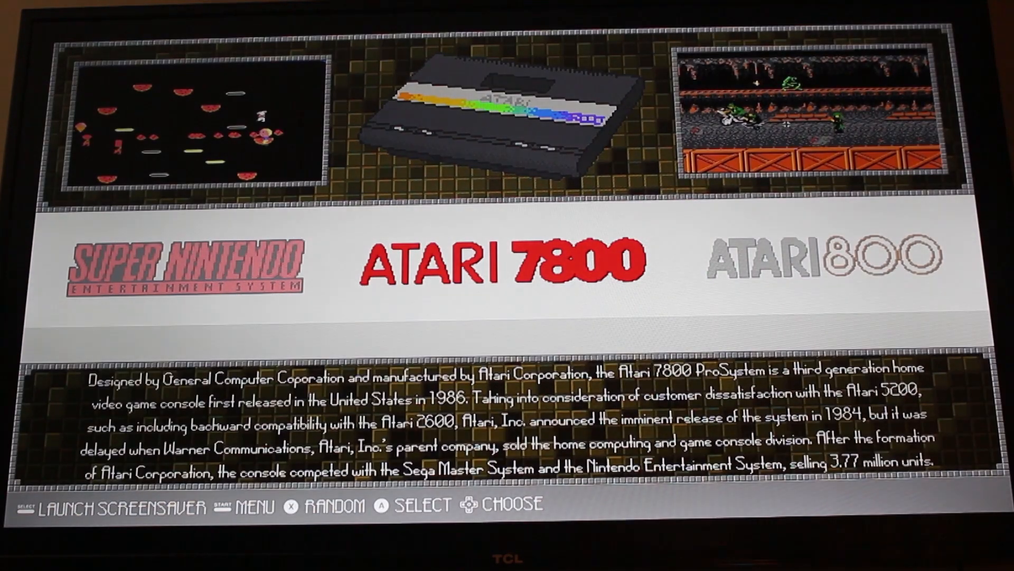
# Step: Browse the carousel to Atari 7800 under the pixel-art theme with its artwork and description
pyautogui.press('Right')
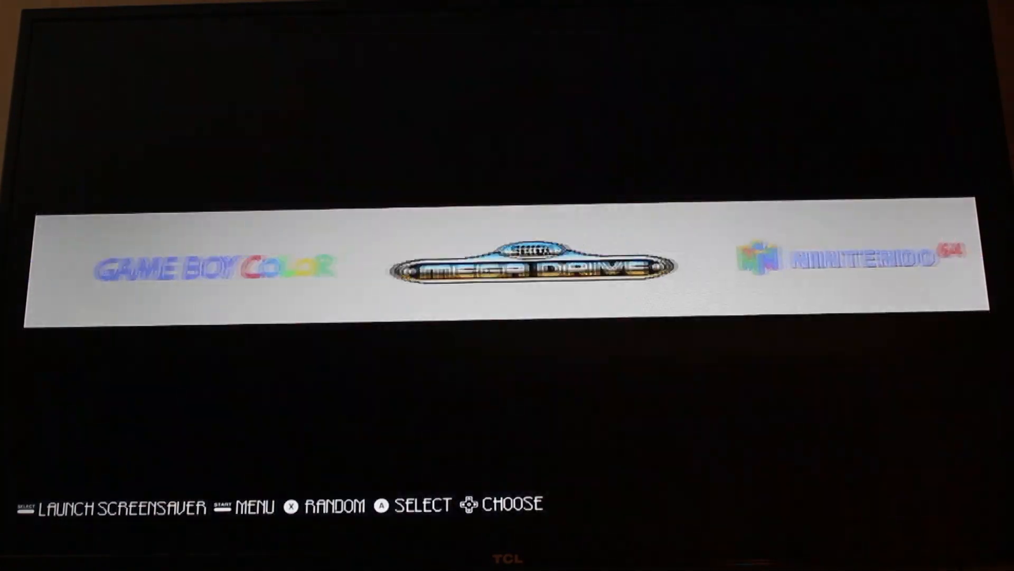
pyautogui.press('Right')
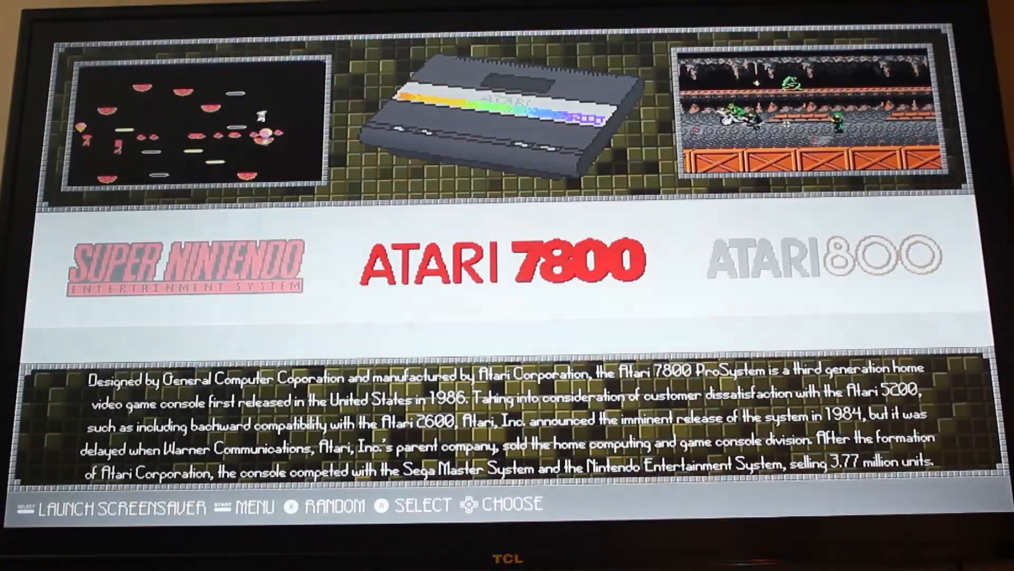
# Step: Open the Atari 7800 game list showing Asteroids, Dig Dug, Donkey Kong, Double Dragon and Galaga
pyautogui.press('enter')
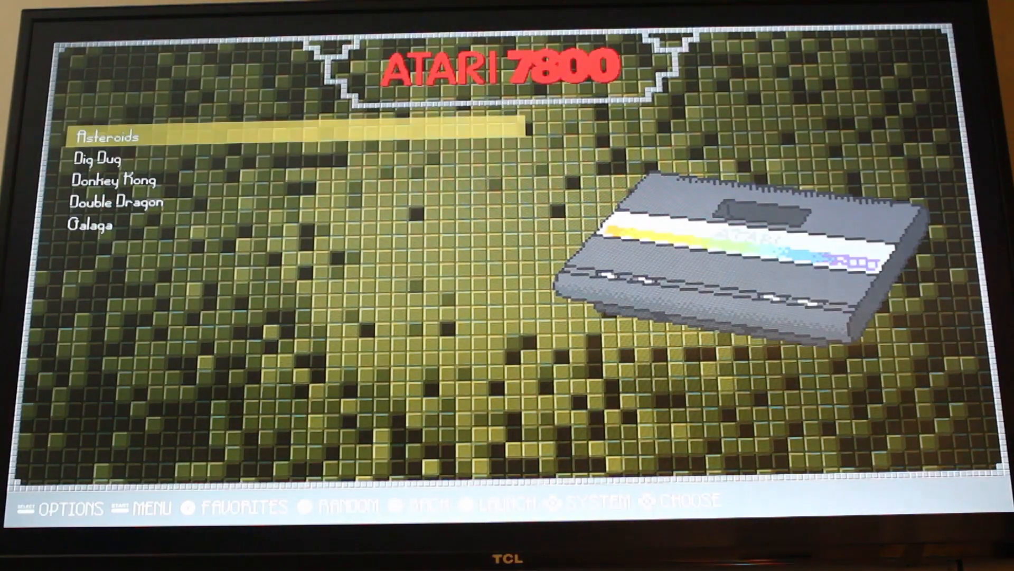